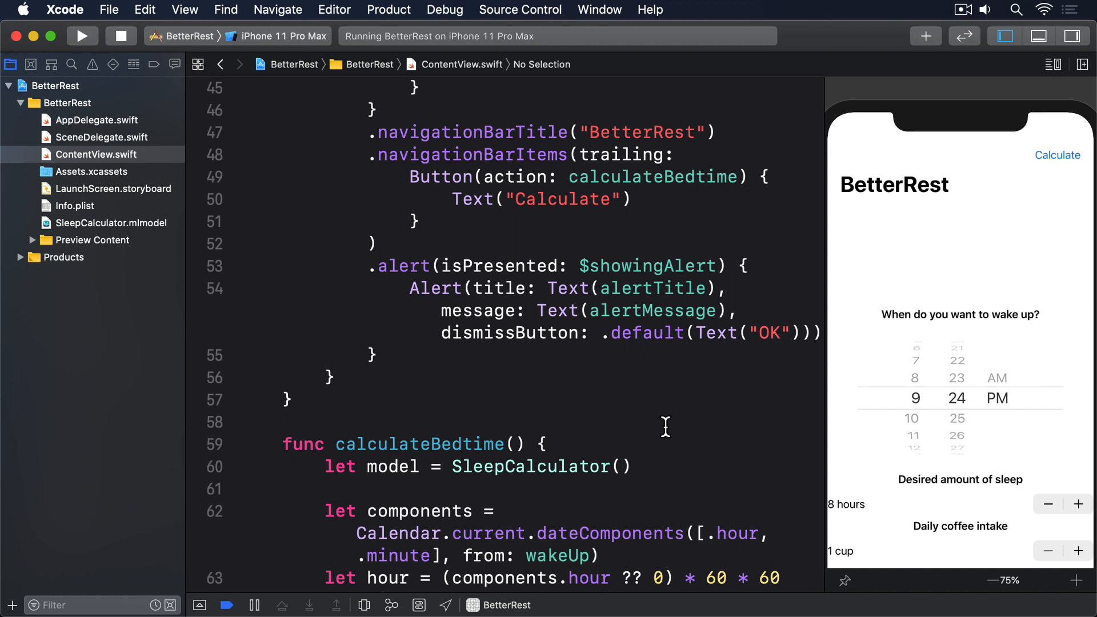
mouse_move(541, 400)
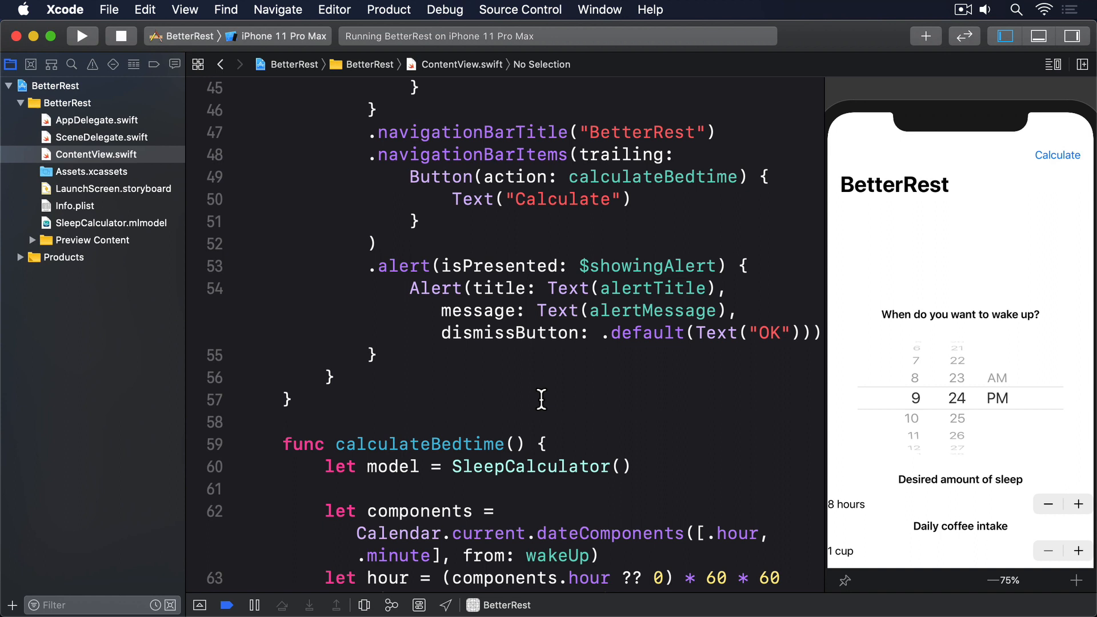
Step: Write a computed defaultWakeTime: Date using DateComponents hour 7, minute 0, falling back to Date()
text(v)
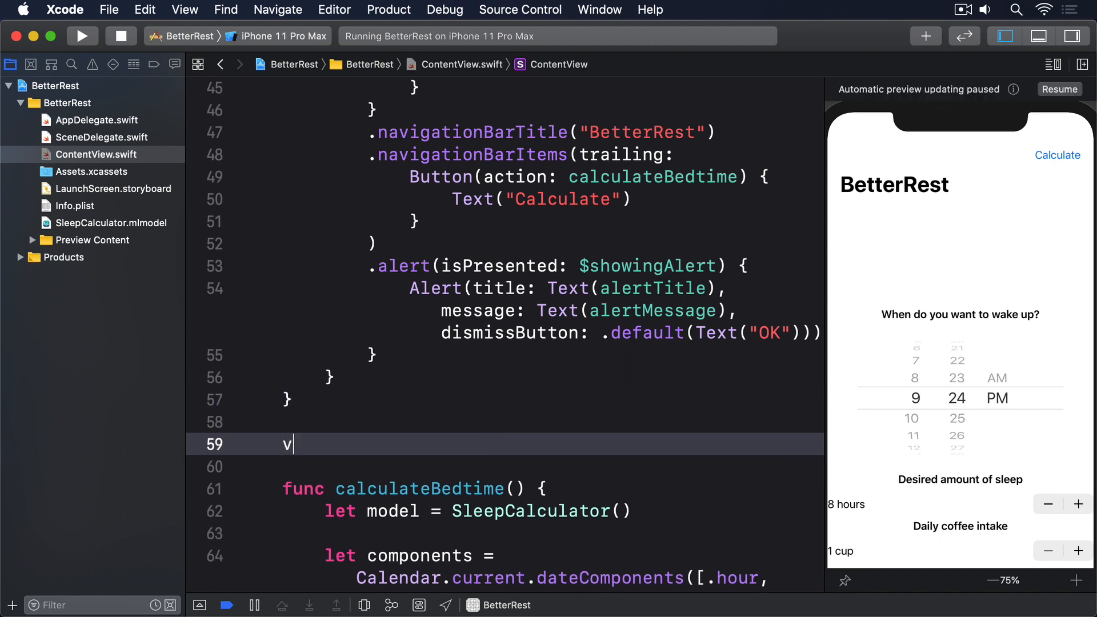
text(ar defaultWakeTime: Date {)
text(var components)
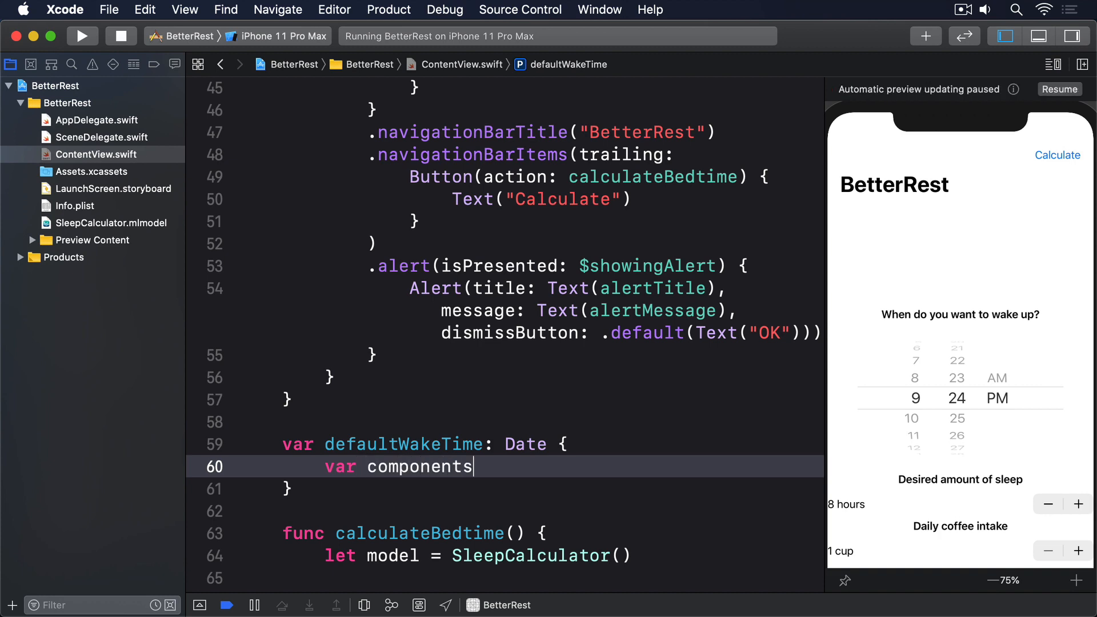
text(= DateComponents())
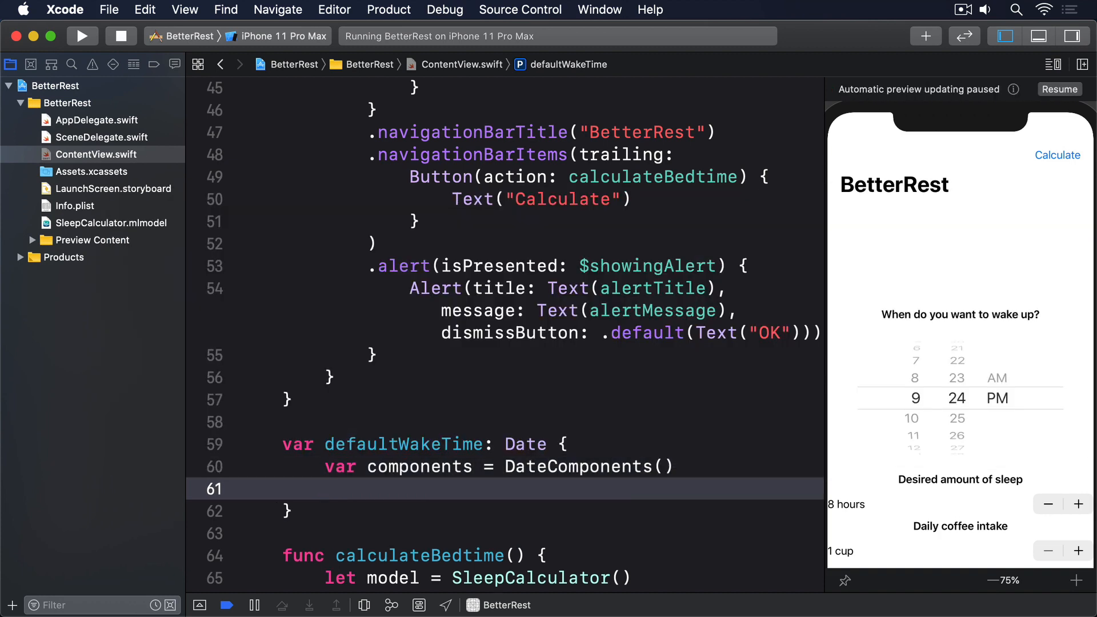
text(components.hour = 7)
text(components.minute)
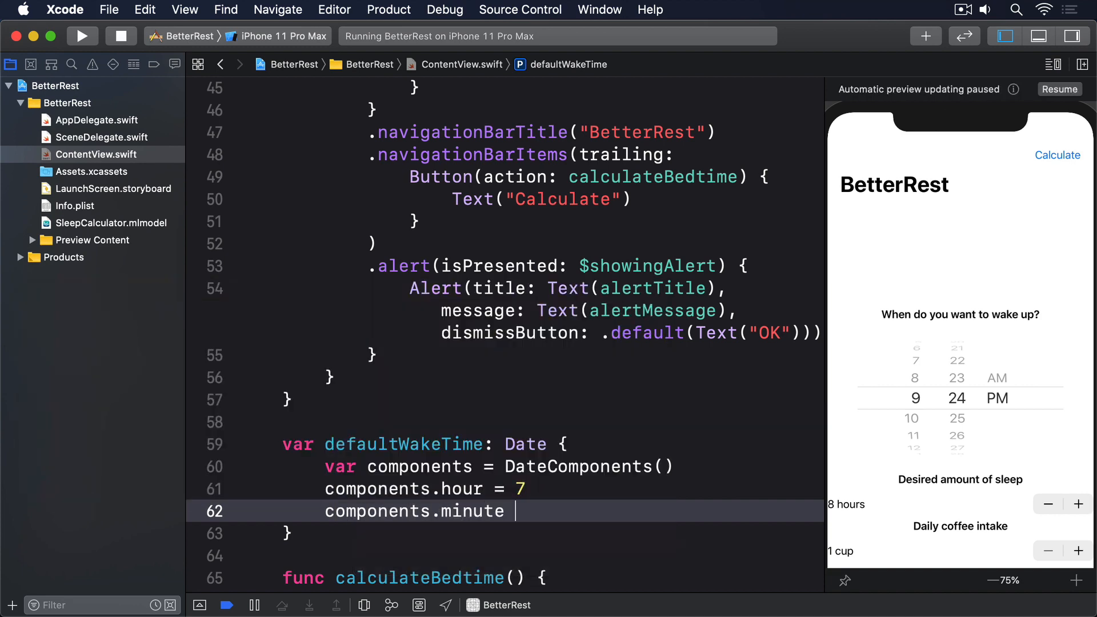
text(= 0)
text(return Calendar.current.date(from: components) ?? Date)
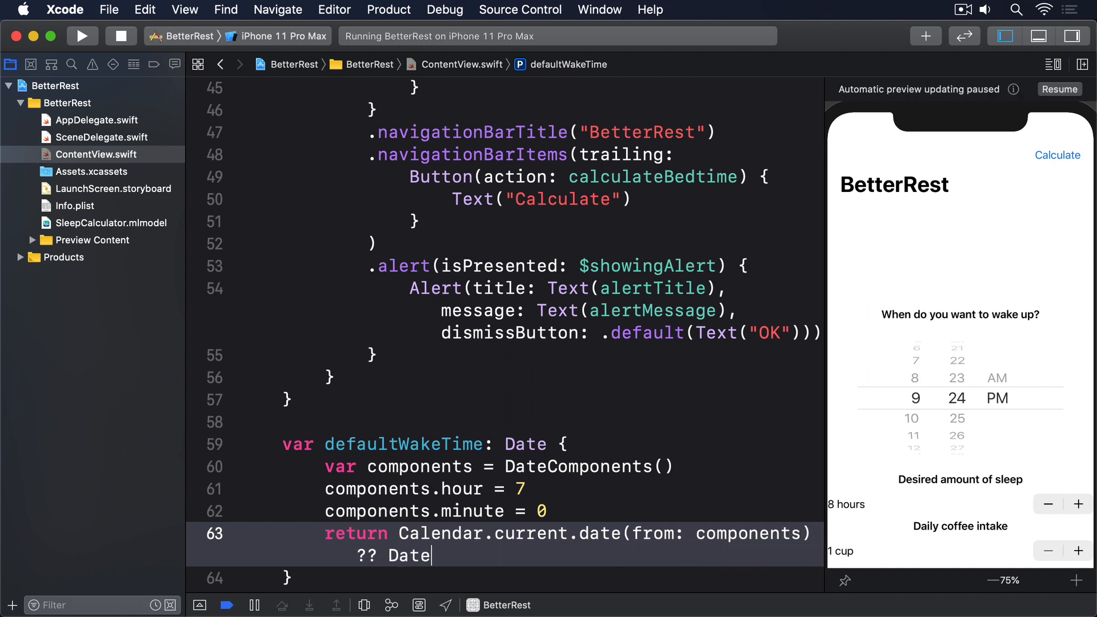
text(())
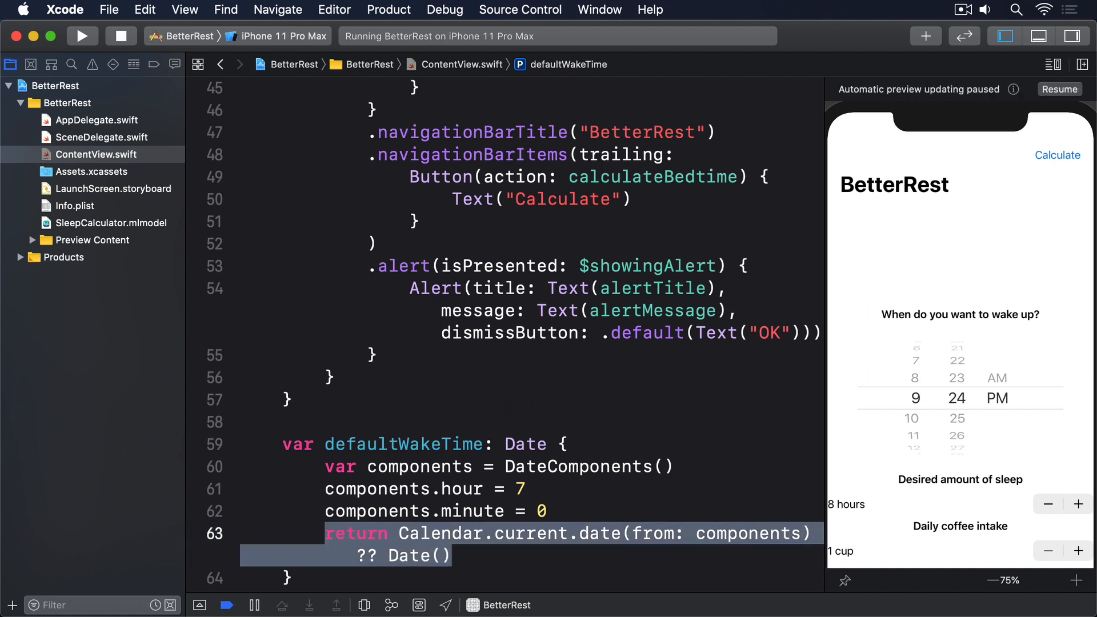
scroll(up, 3)
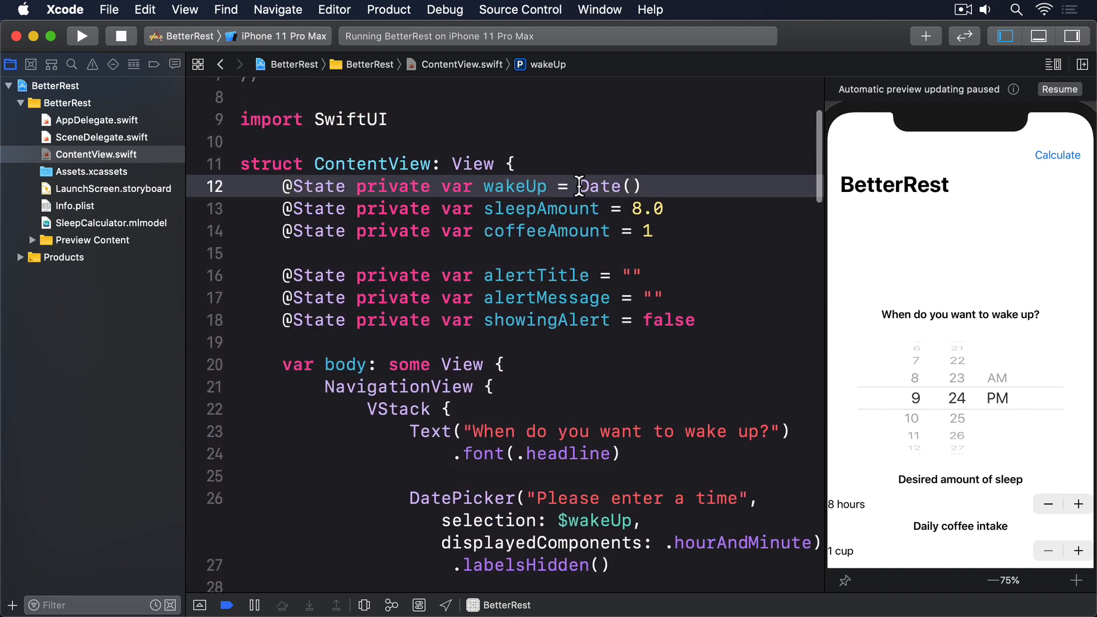
Step: Default wakeUp to defaultWakeTime and build, hitting the instance-member initializer error
text(defaultWakeTime)
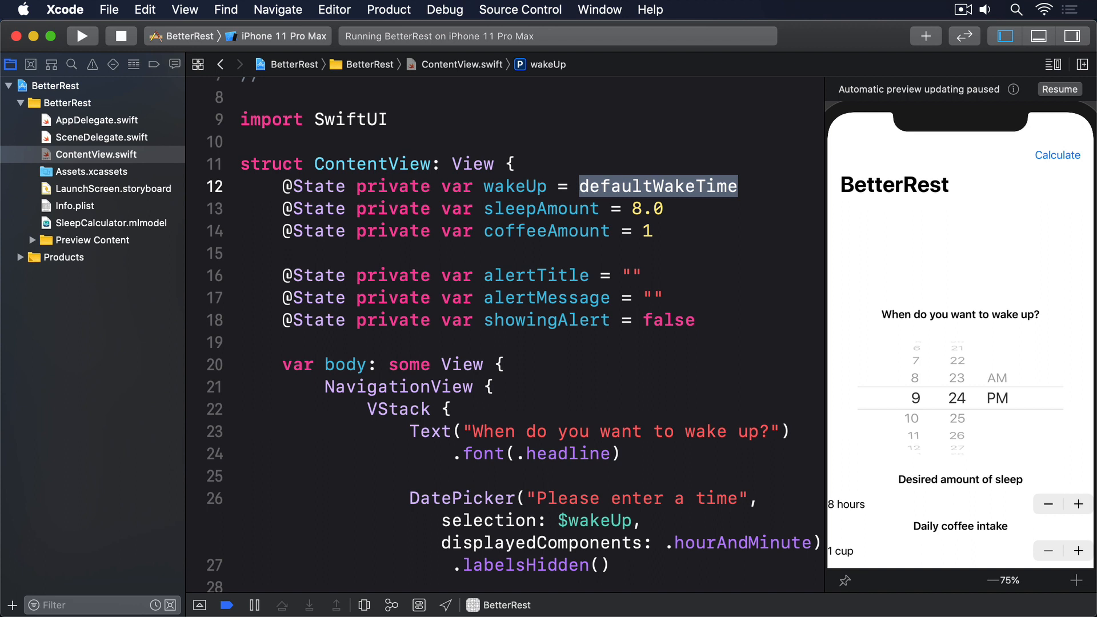
click(82, 36)
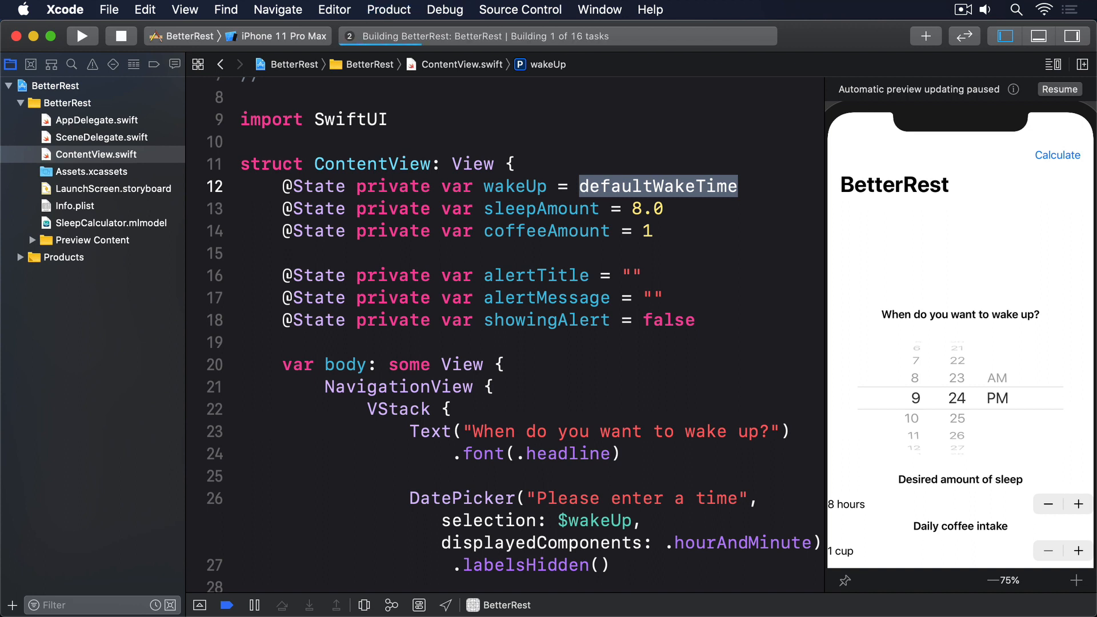
click(83, 35)
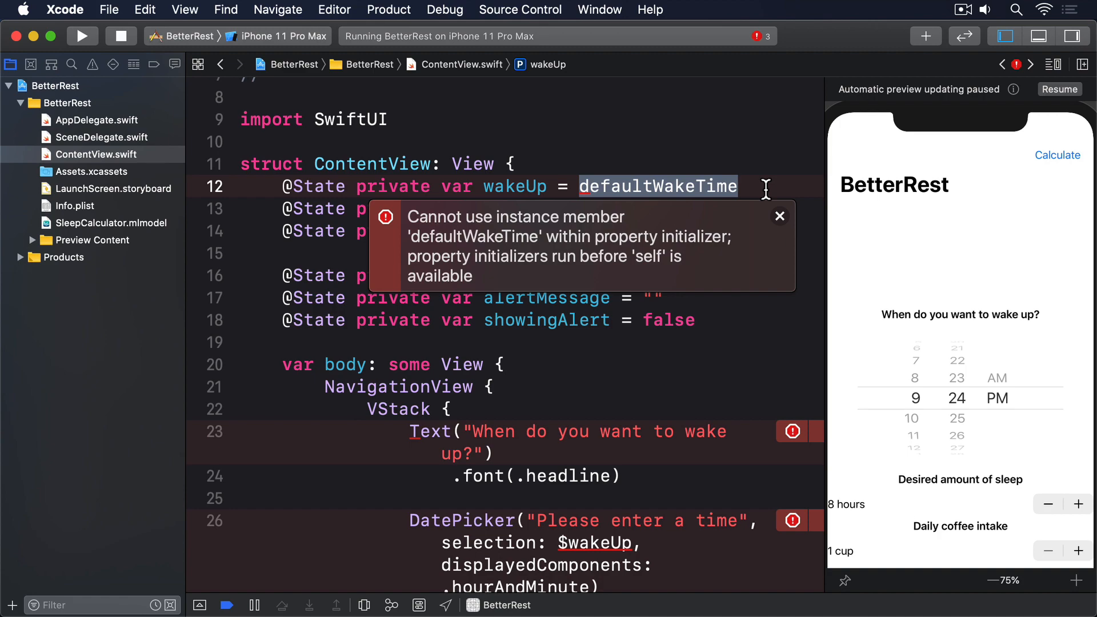
Step: Mark defaultWakeTime static and rerun so the picker starts at 7:00 AM
scroll(down, 3)
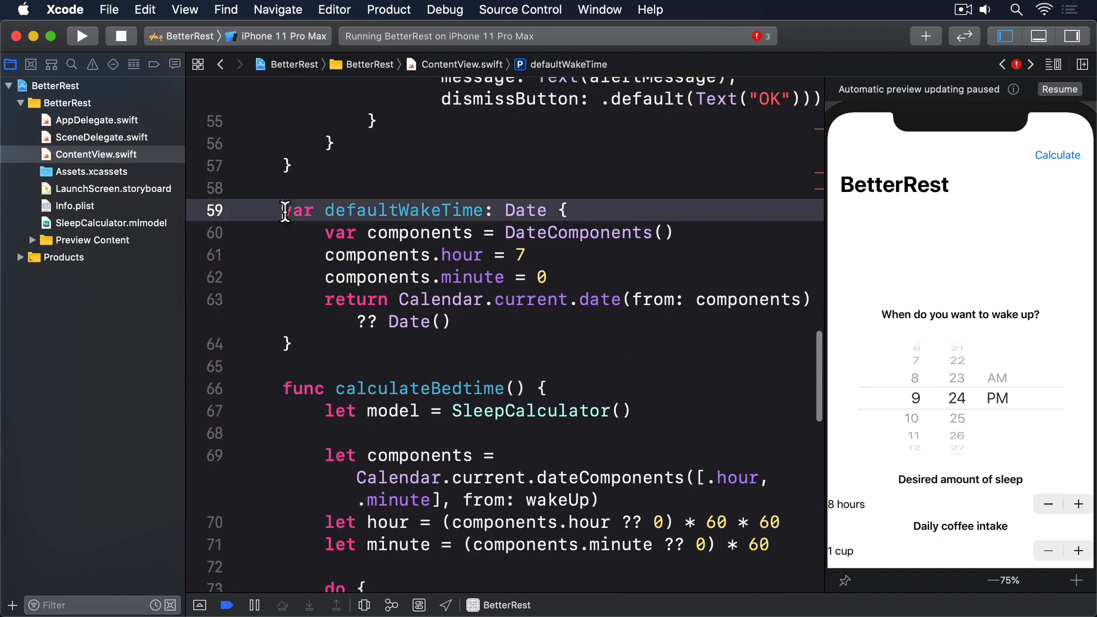
text(static)
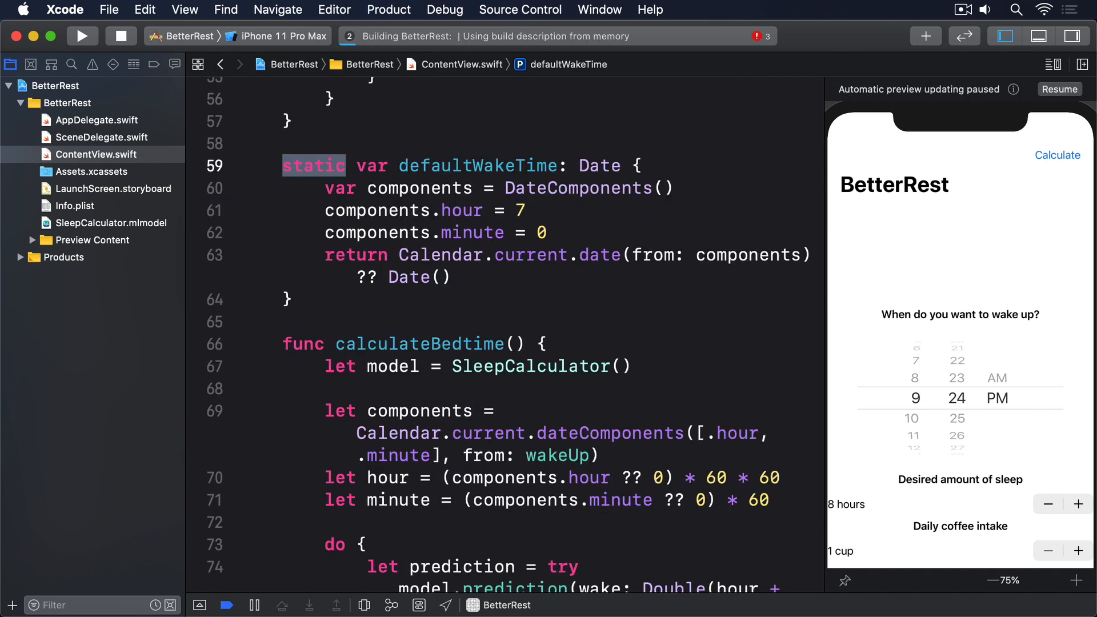
click(82, 35)
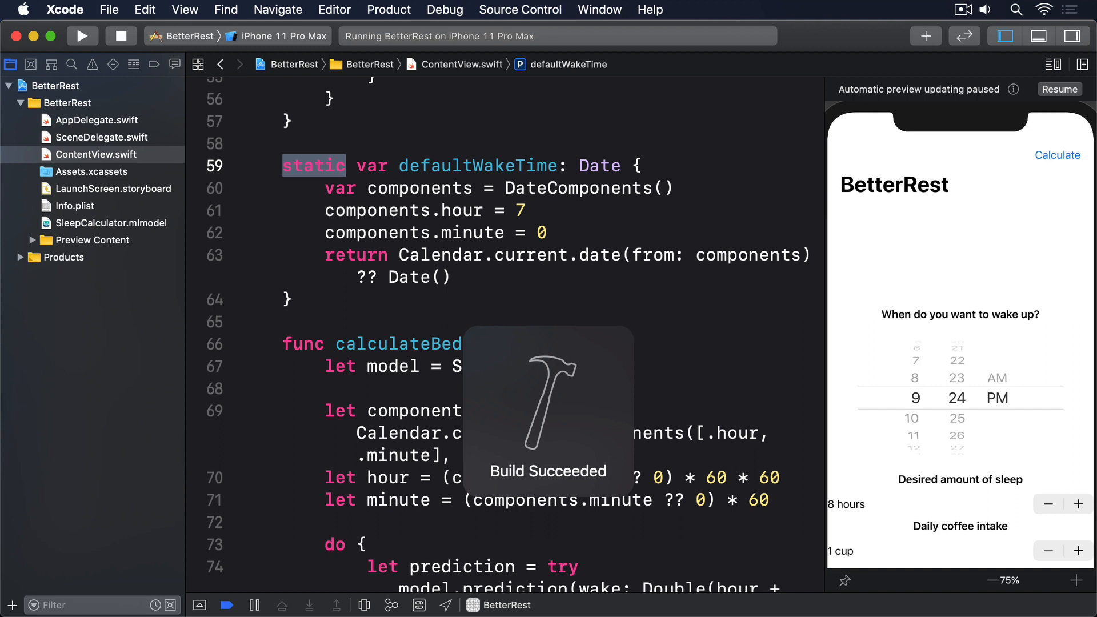
click(82, 35)
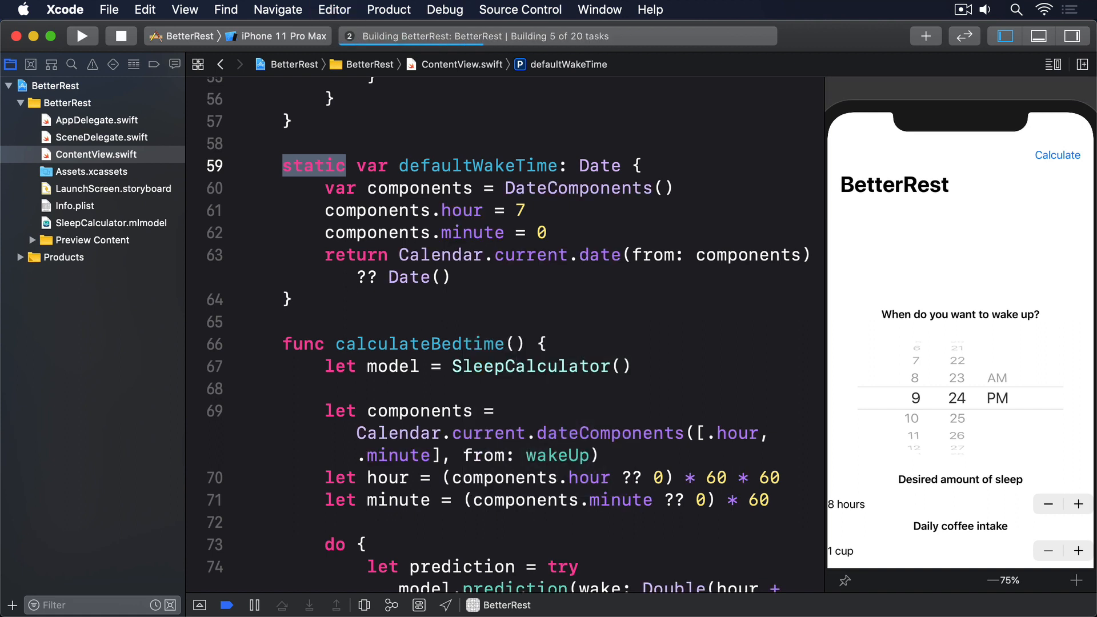
click(82, 35)
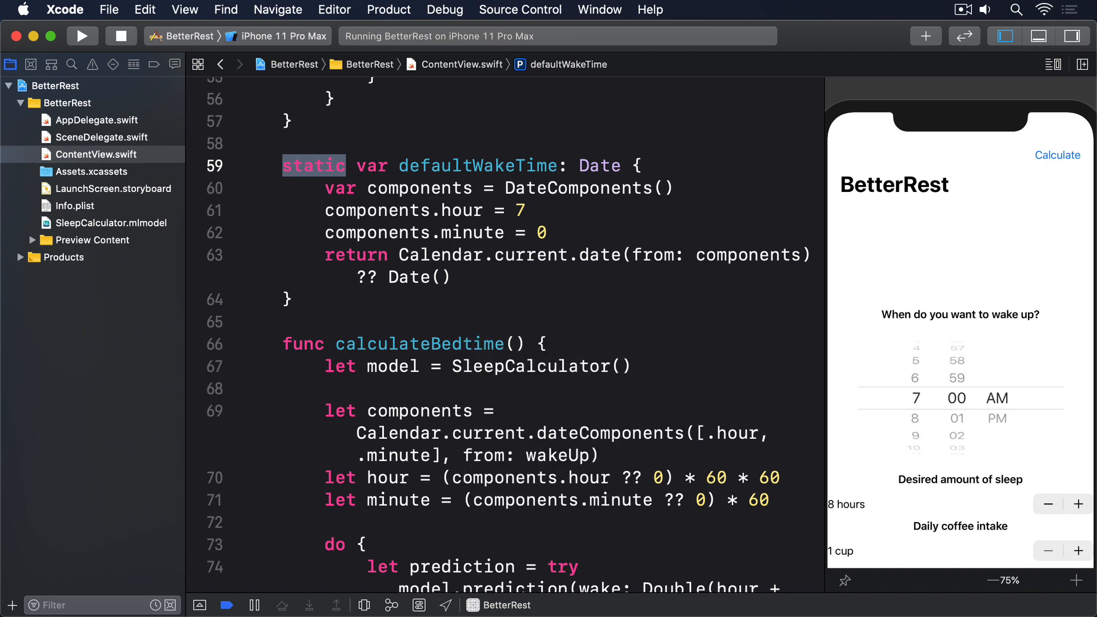
Step: Replace the NavigationView's VStack with a Form and rerun to show grouped rows
scroll(up, 3)
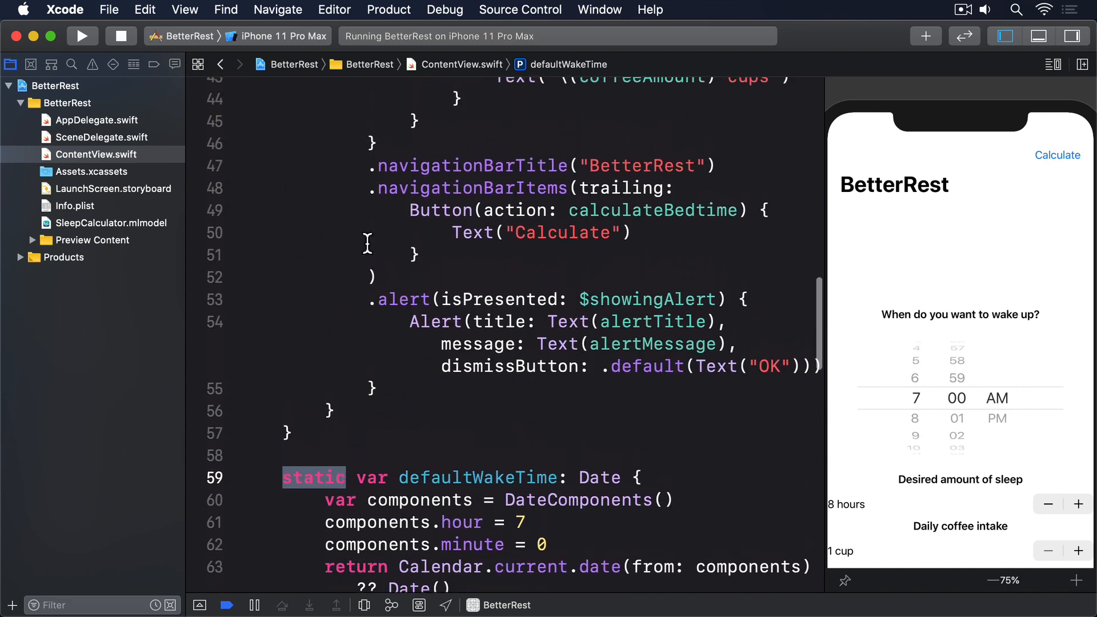
scroll(up, 3)
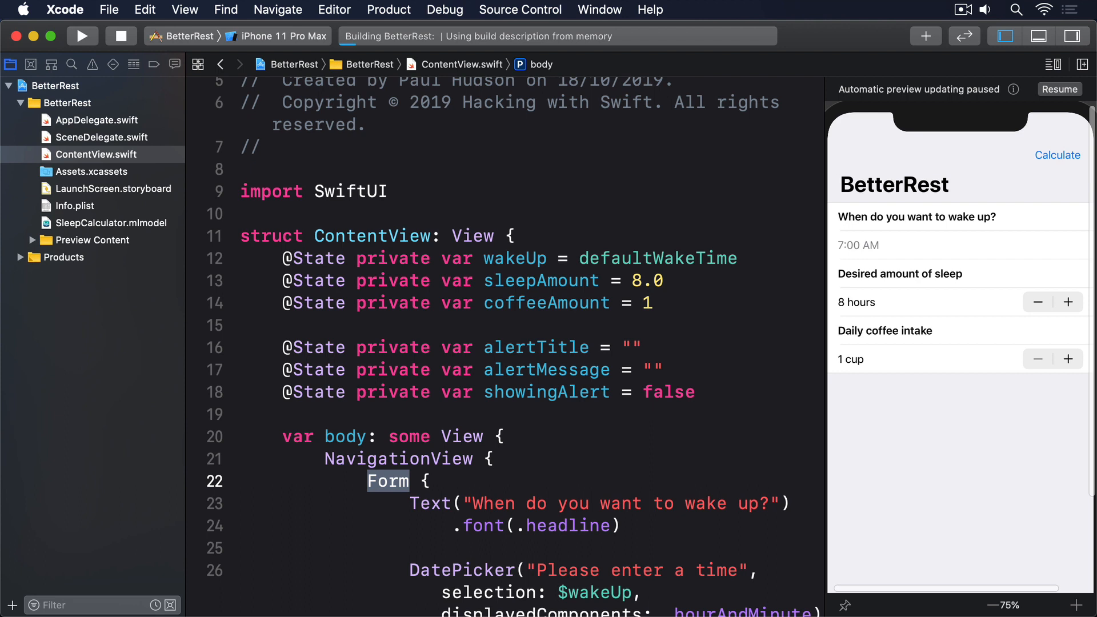
click(82, 35)
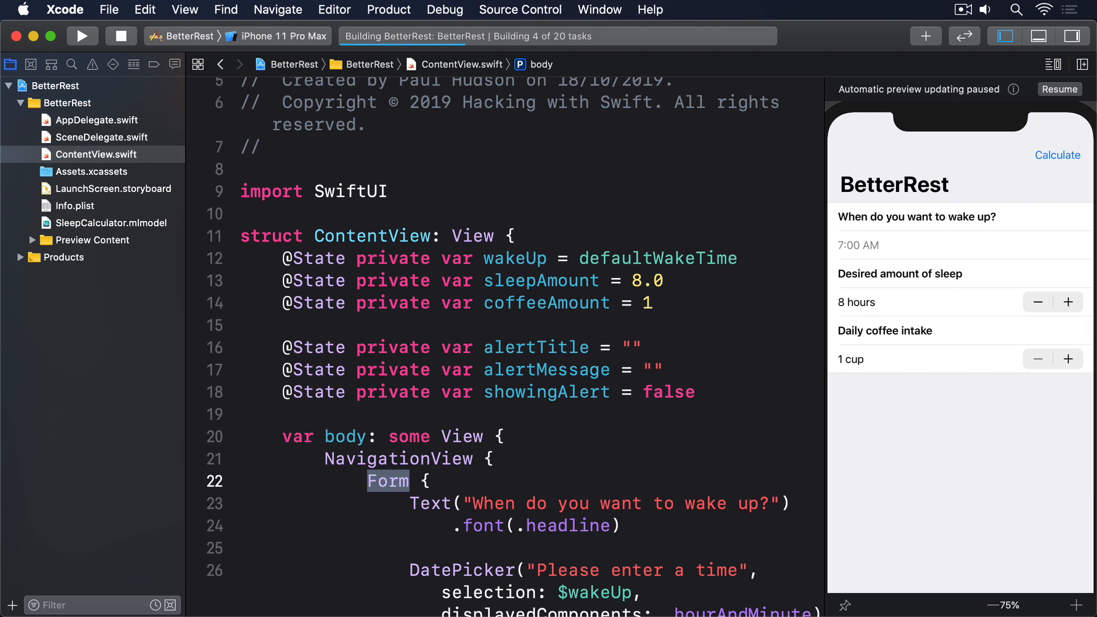
click(82, 35)
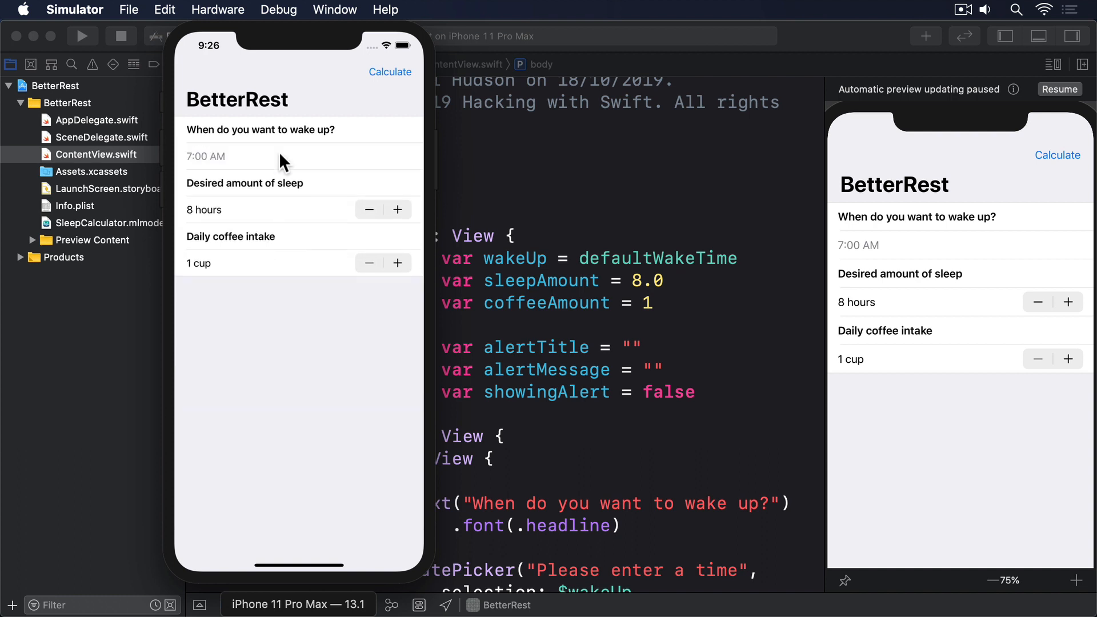
Step: Tap the 7:00 AM row in Simulator to expand the inline time wheel
click(205, 156)
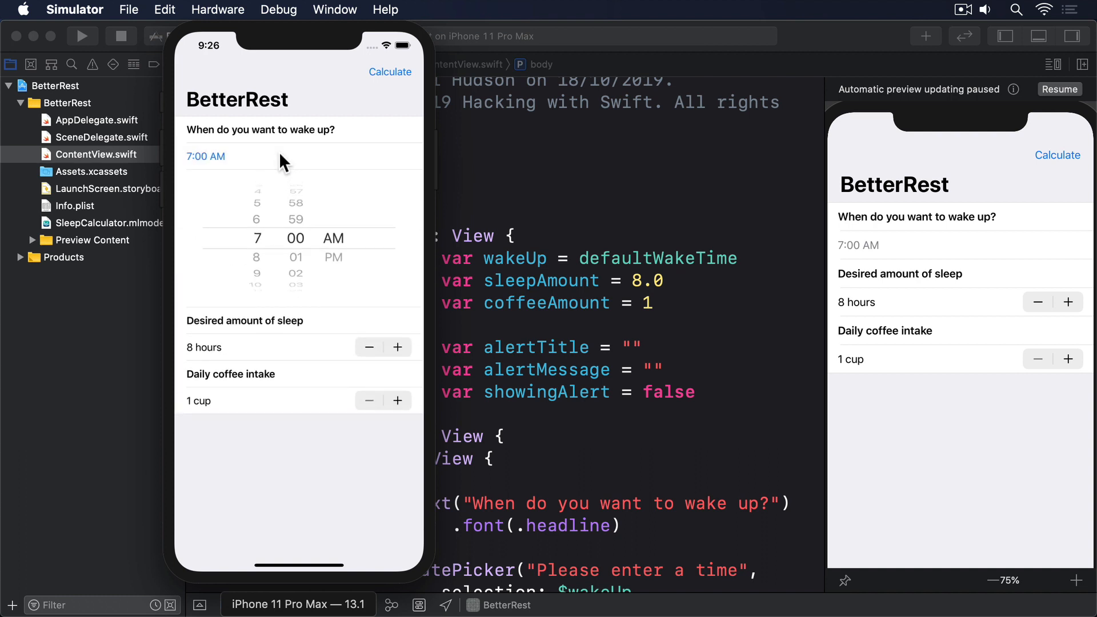
click(206, 156)
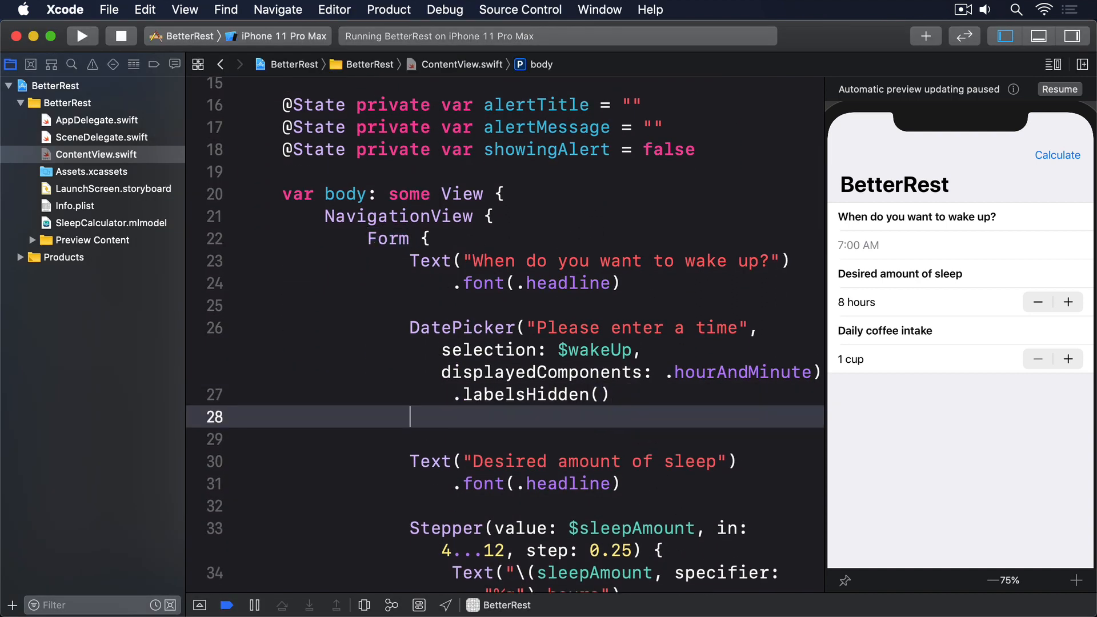
Step: Add .datePickerStyle(WheelDatePickerStyle()) after .labelsHidden() and rerun the app
text(.datePickerStyle(WheelDatePickerStyle()
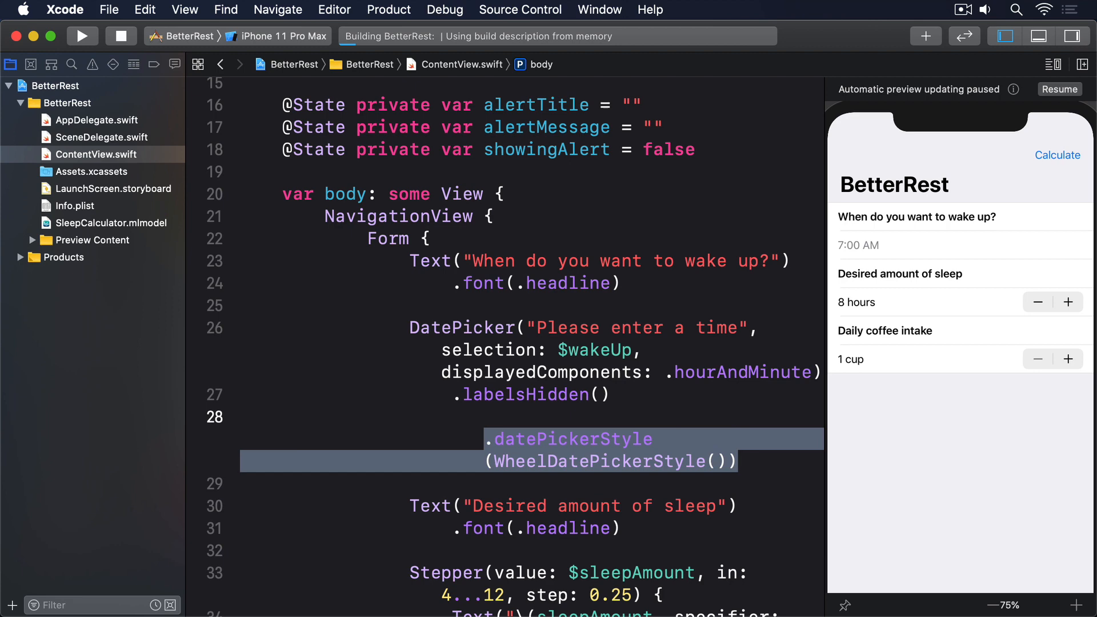
click(82, 35)
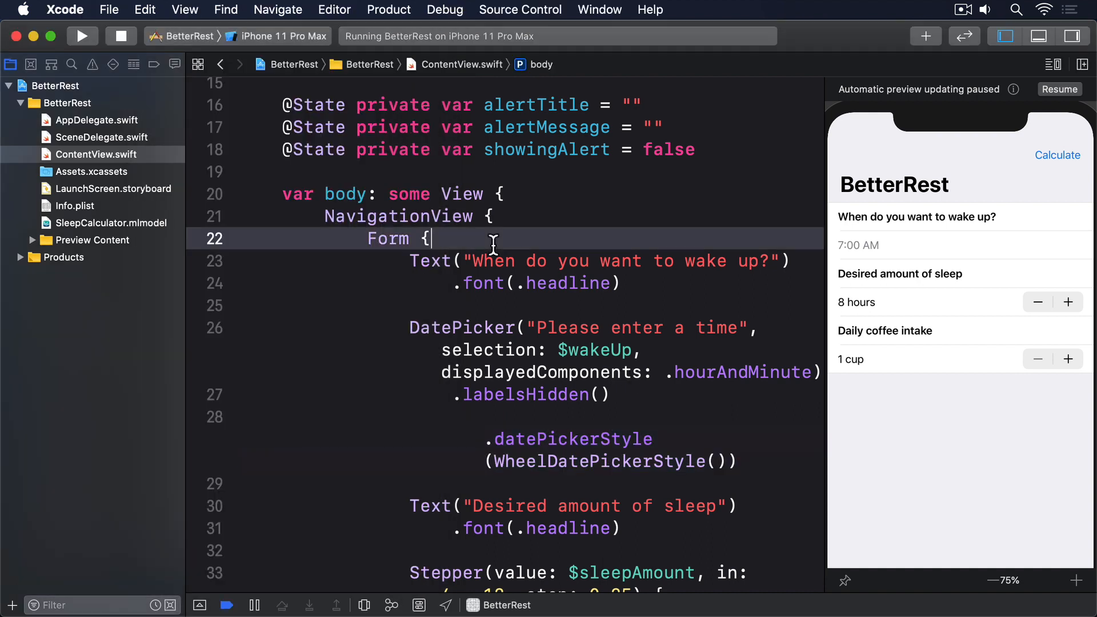
Step: Wrap each Text/control pair in VStack(alignment: .leading, spacing: 0) and run the build
text(VStack(alignment: .leading, spacing: 0) {)
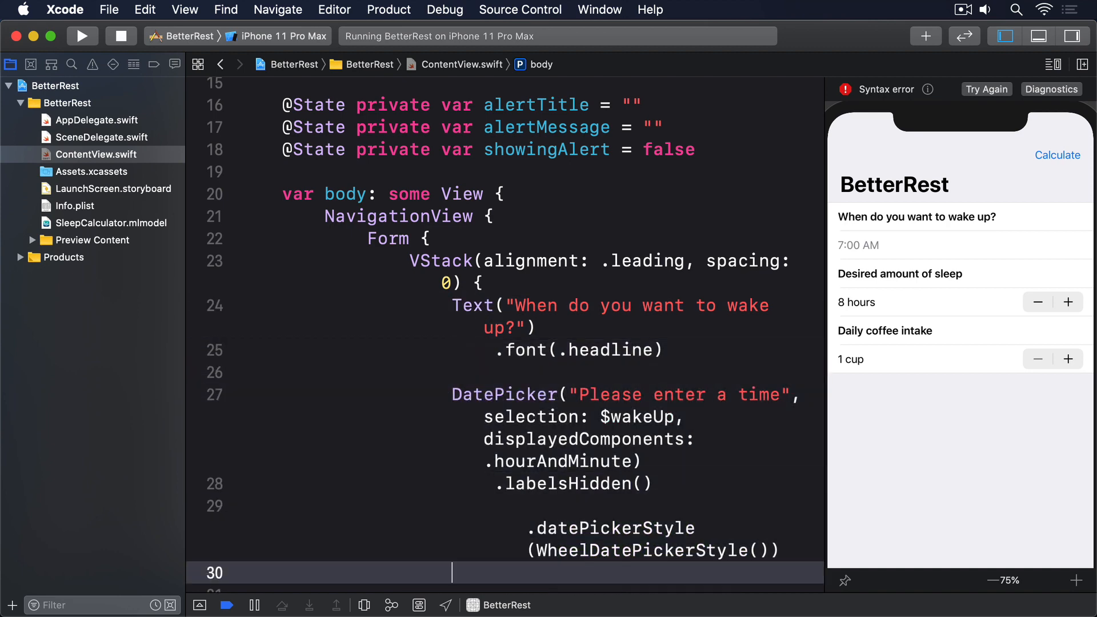
scroll(down, 3)
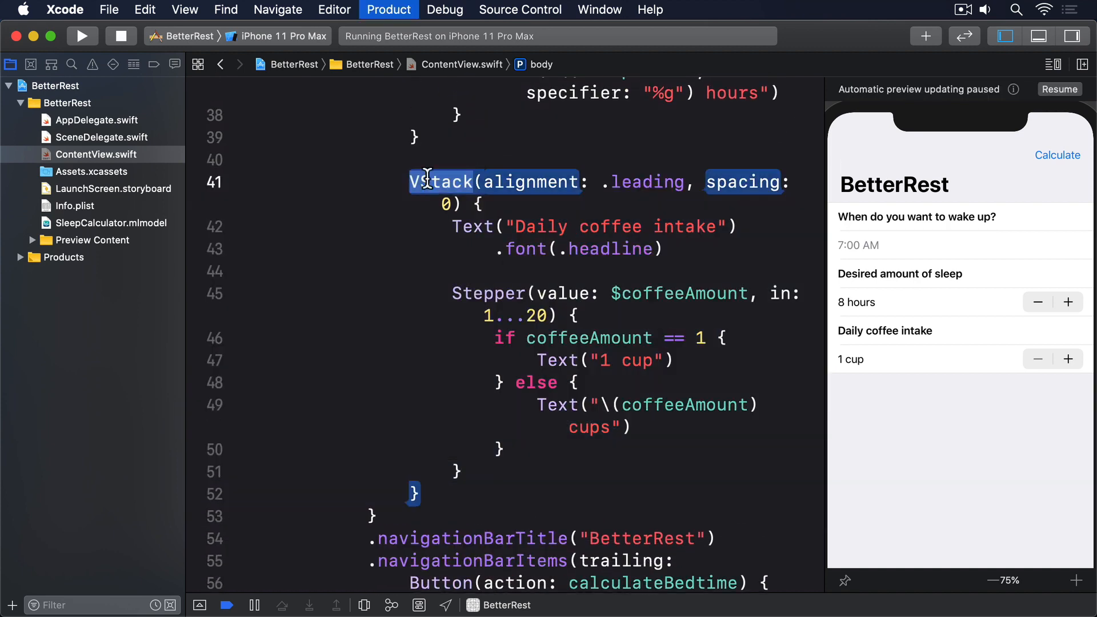
click(82, 35)
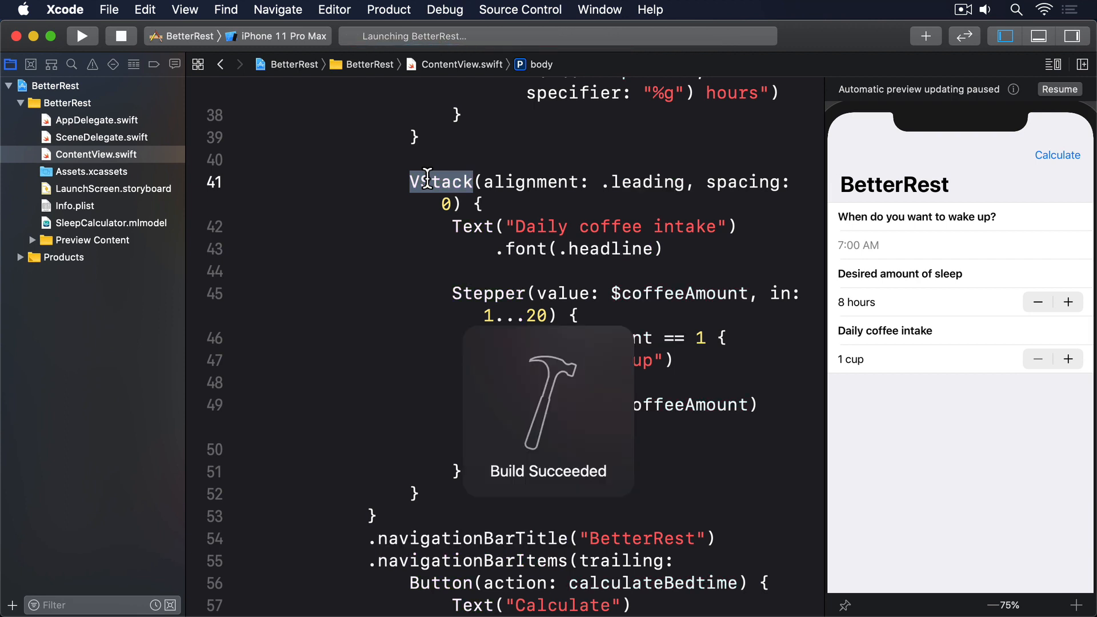